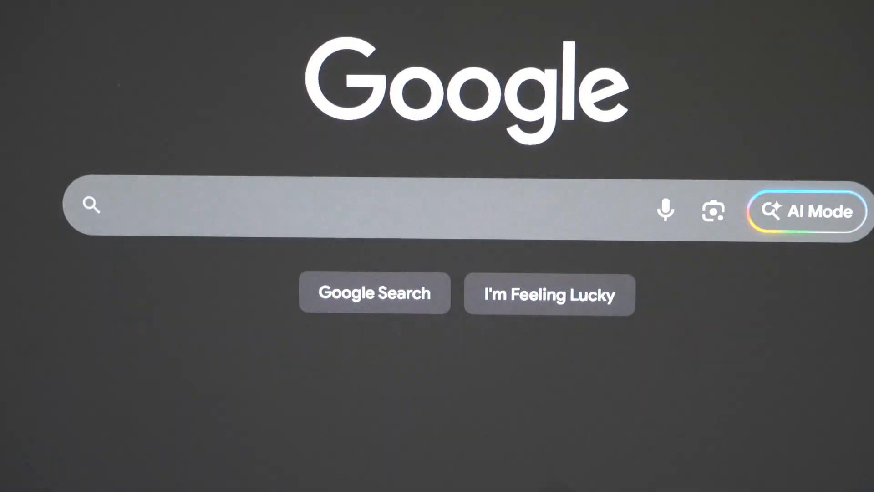
- Search Google for 'msi afterburner' and go to the official msi.com Afterburner result
text(msi afterburner)
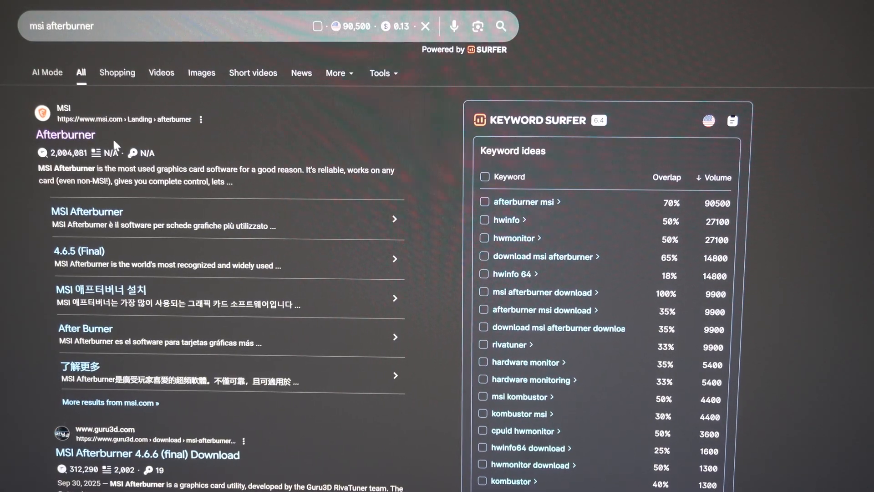
mouse_move(64, 135)
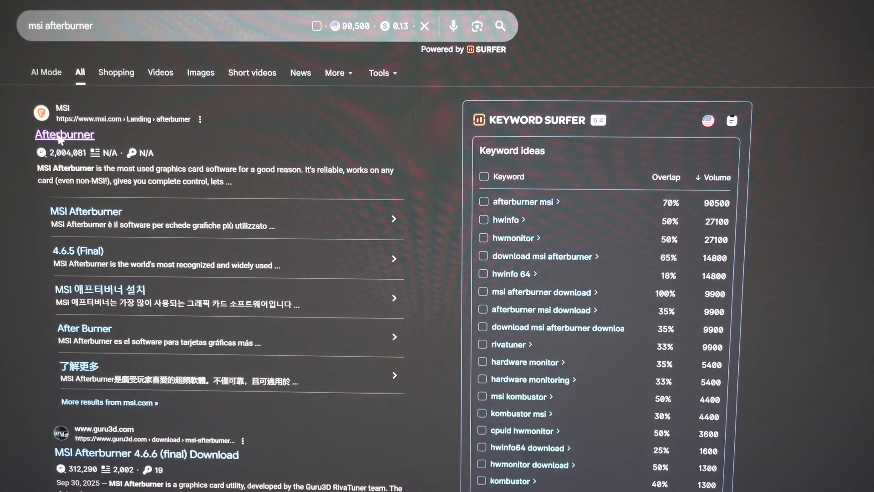
click(63, 134)
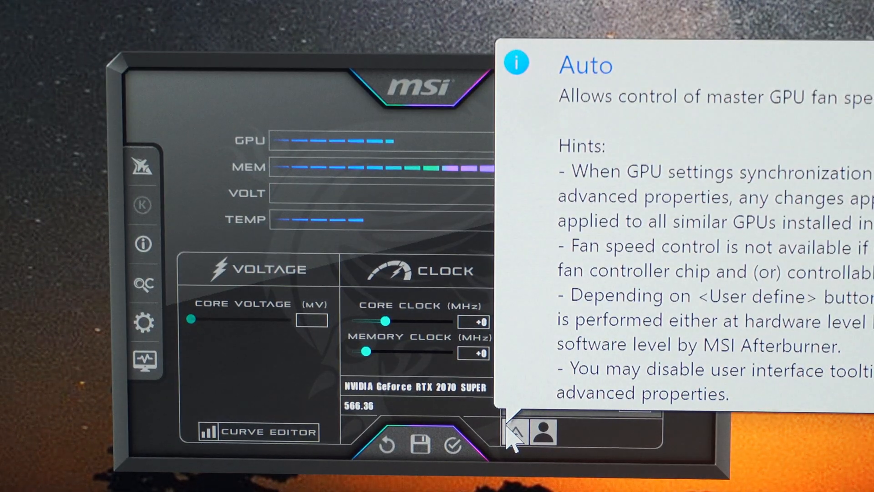
- Bring MSI Afterburner's main window forward showing the GPU voltage and clock controls
click(144, 322)
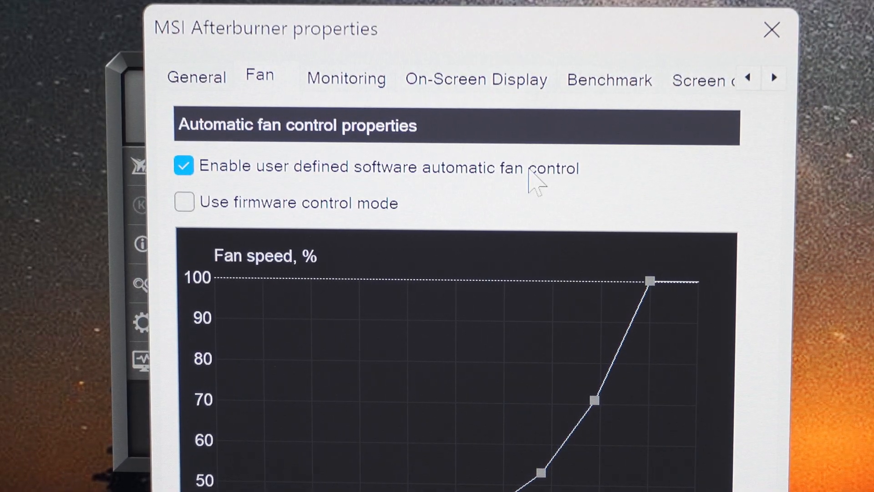
- Scroll the Fan settings down to reveal the custom fan speed curve graph
scroll(down, 3)
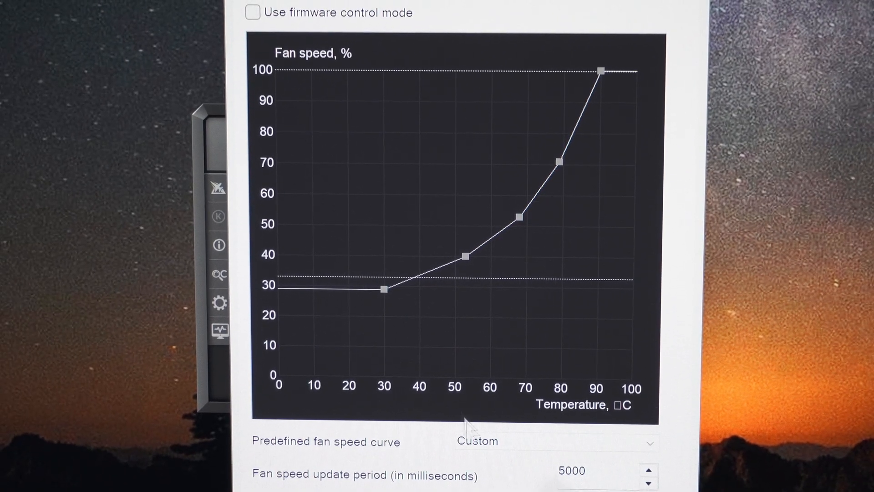
mouse_move(527, 61)
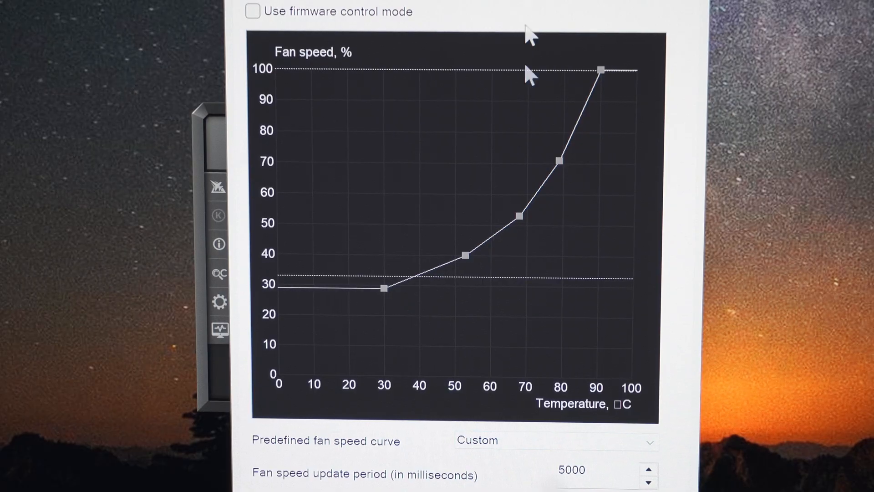
click(555, 440)
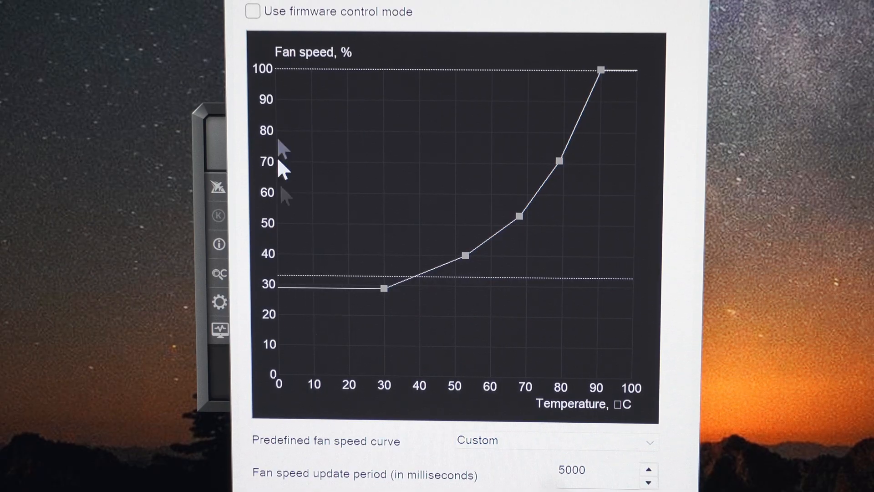
mouse_move(284, 421)
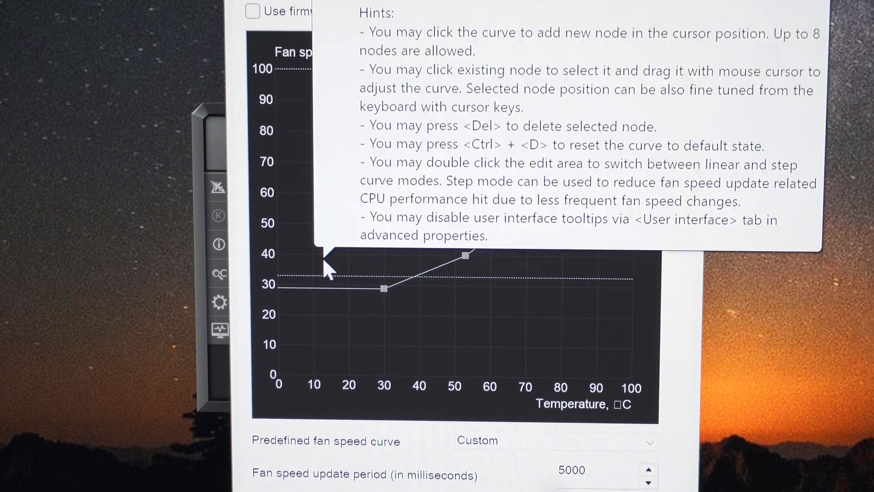
click(412, 283)
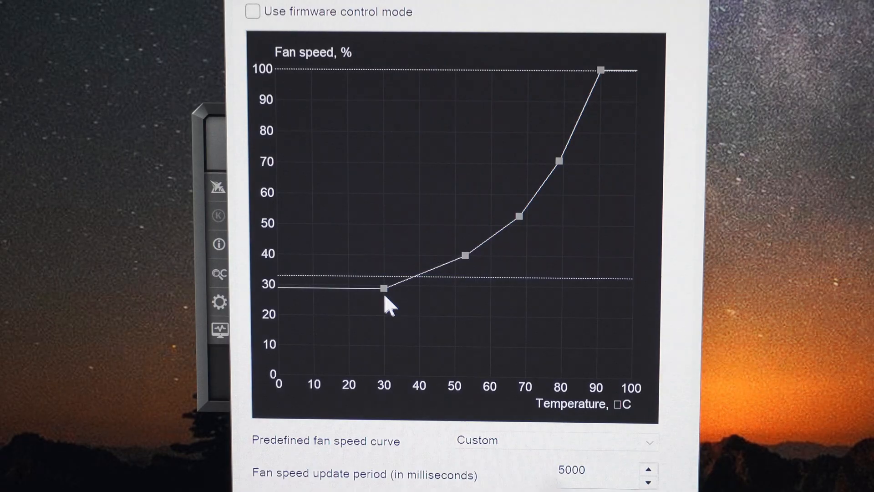
mouse_move(518, 66)
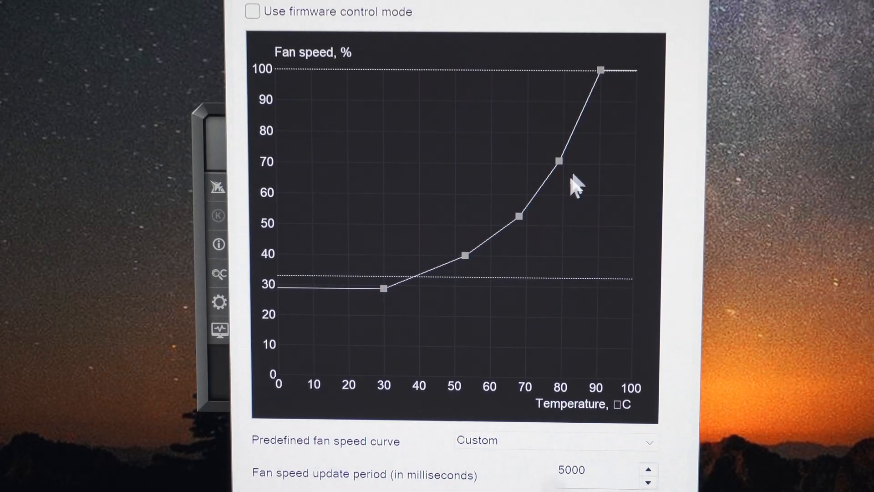
mouse_move(373, 357)
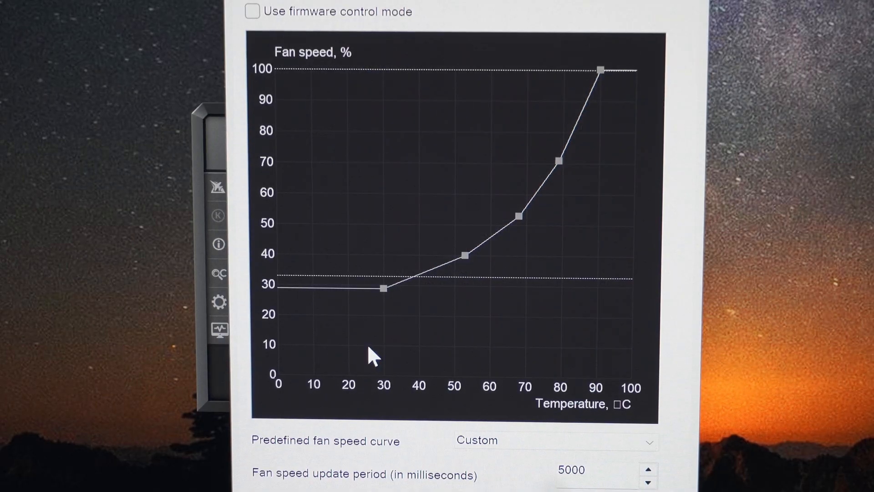
mouse_move(515, 412)
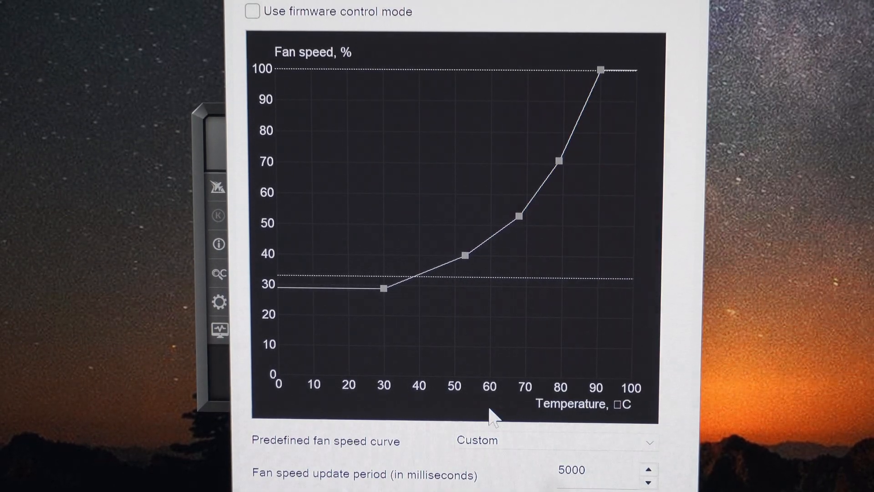
mouse_move(580, 184)
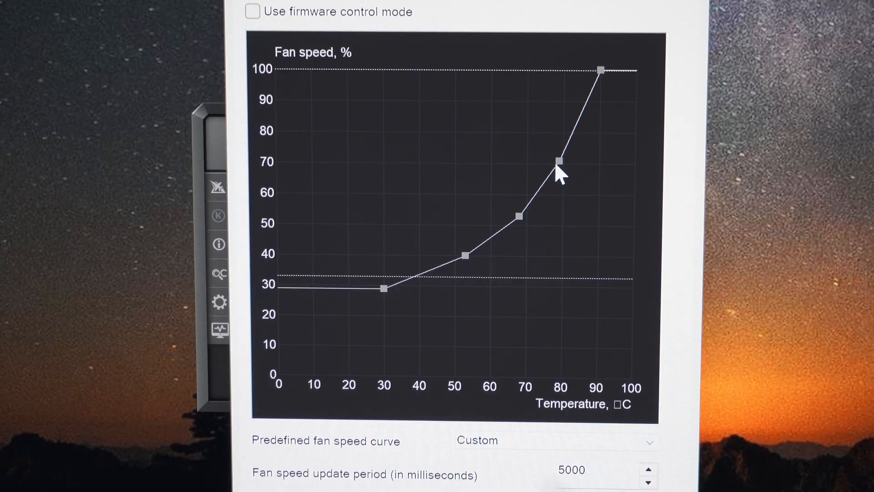
mouse_move(318, 321)
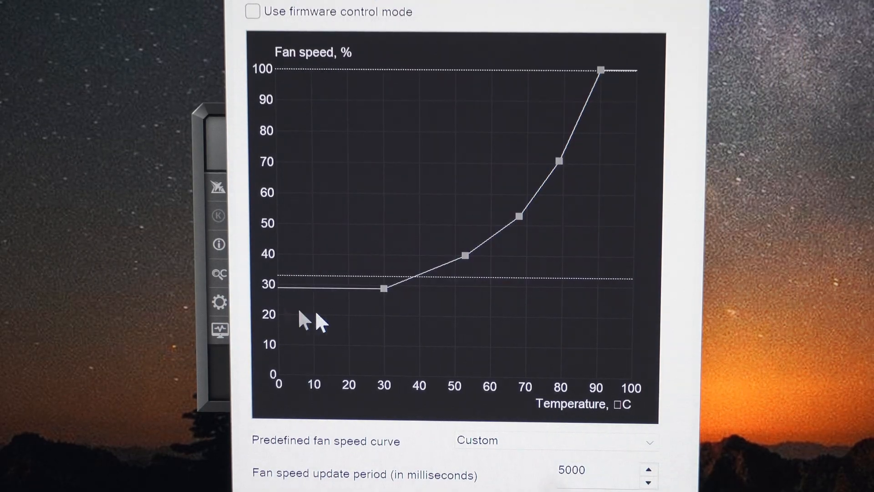
mouse_move(368, 391)
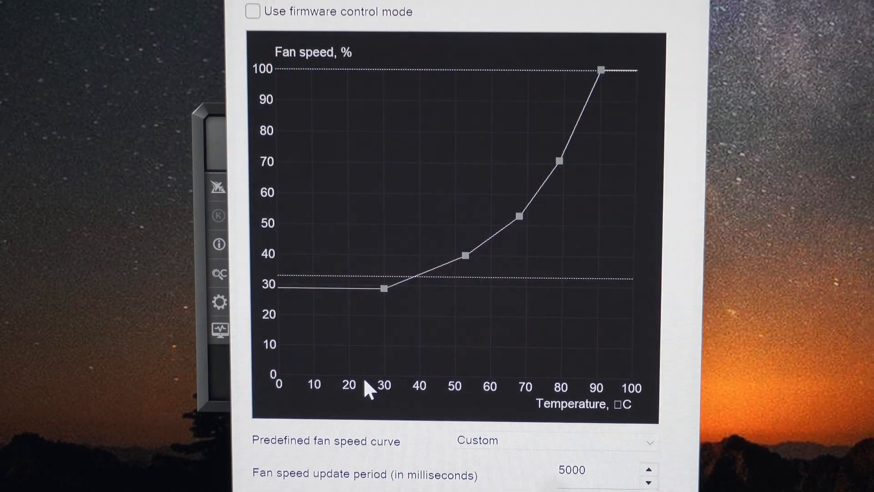
mouse_move(396, 391)
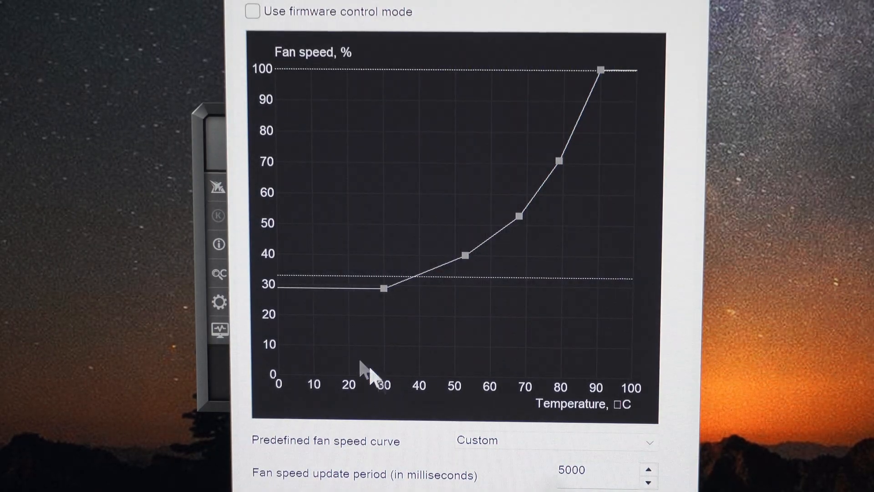
mouse_move(282, 295)
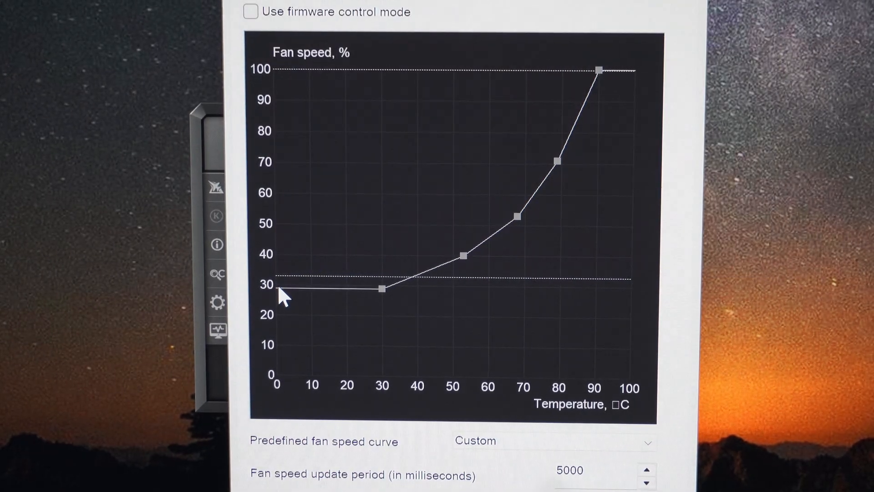
mouse_move(435, 279)
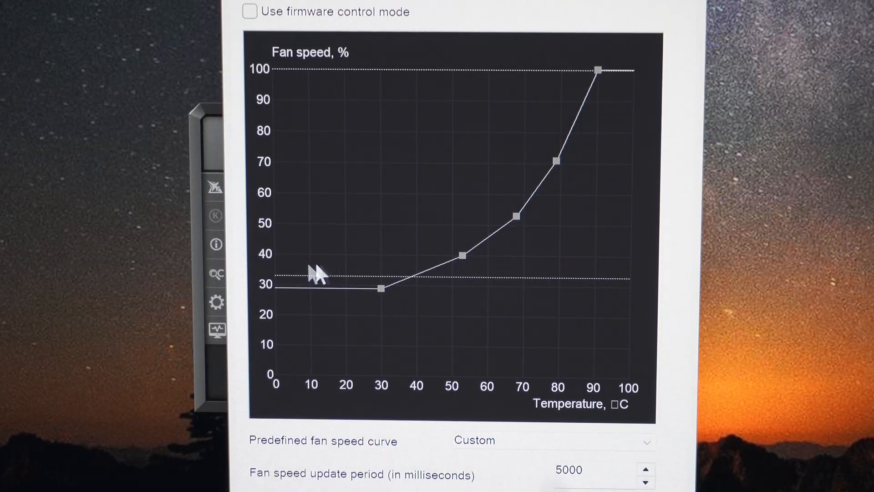
mouse_move(468, 396)
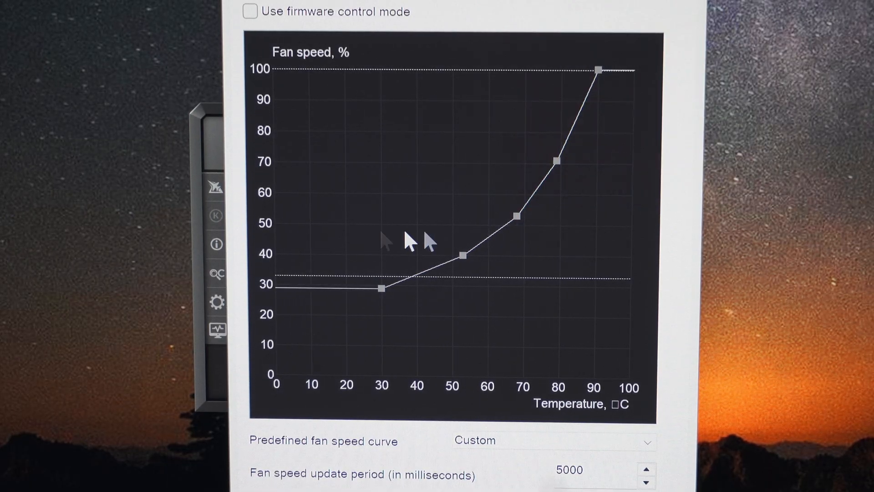
mouse_move(536, 260)
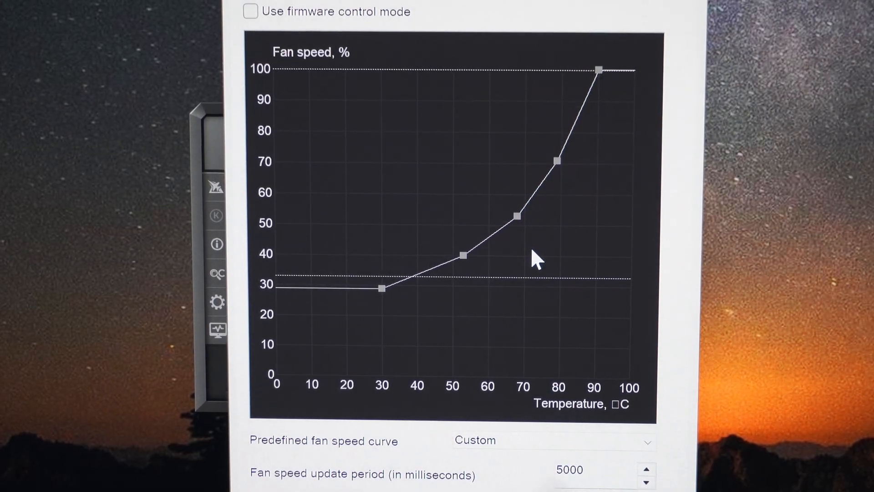
mouse_move(513, 334)
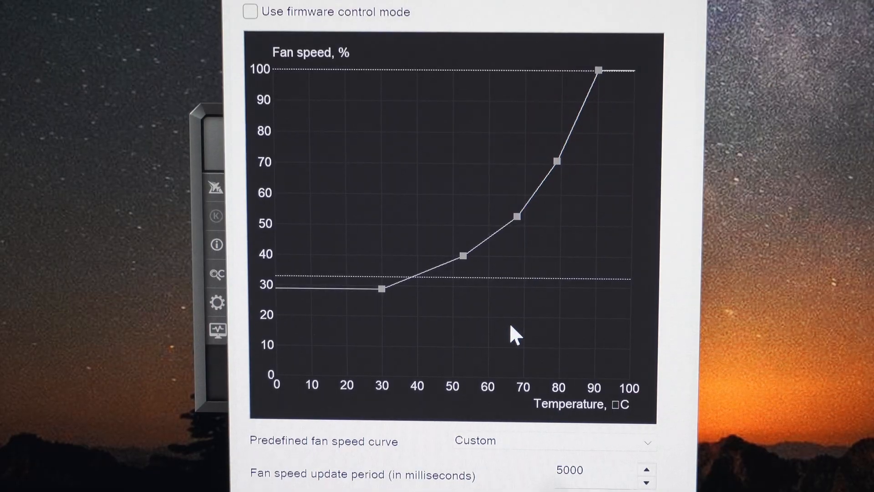
mouse_move(292, 231)
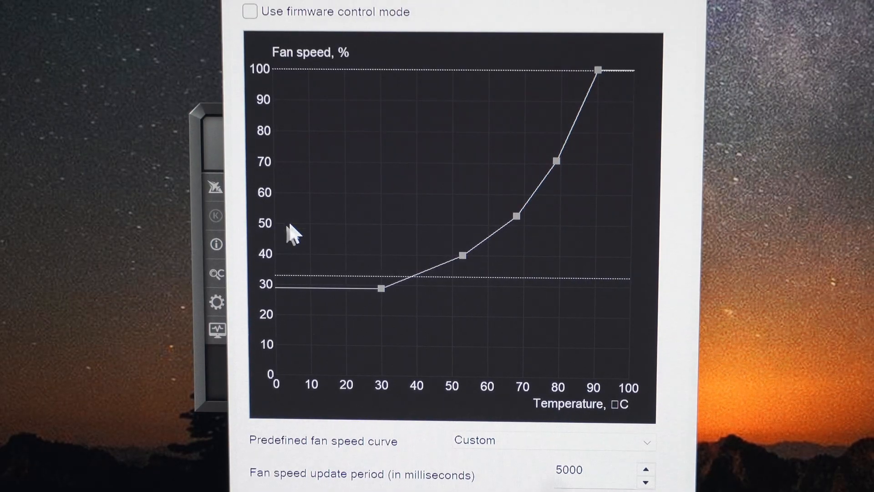
mouse_move(473, 328)
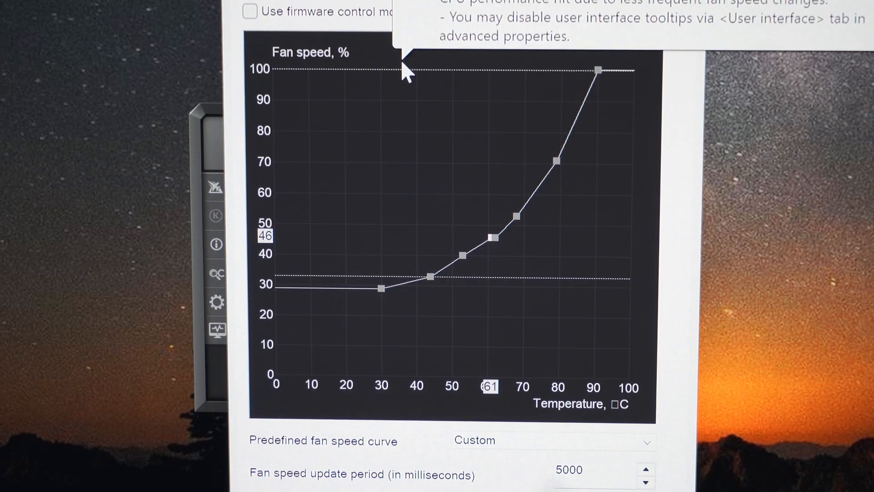
- Switch the predefined fan speed curve back to Custom and reshape it into a flatter curve
click(552, 440)
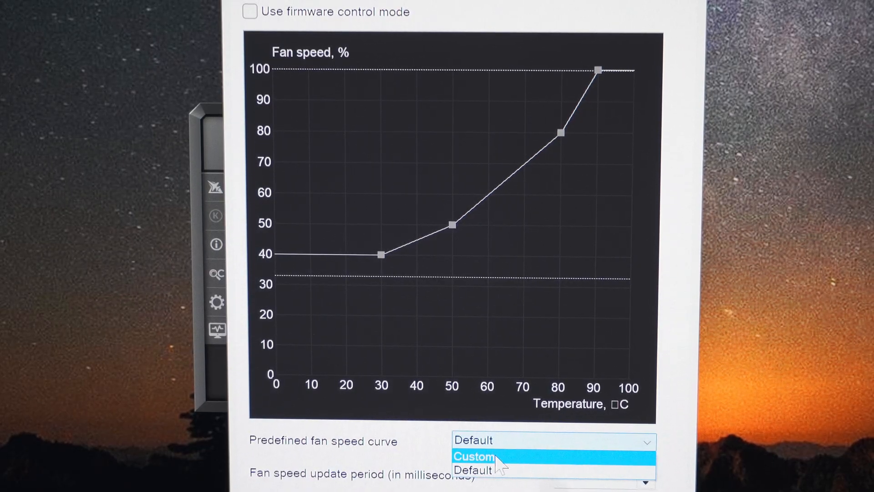
click(473, 456)
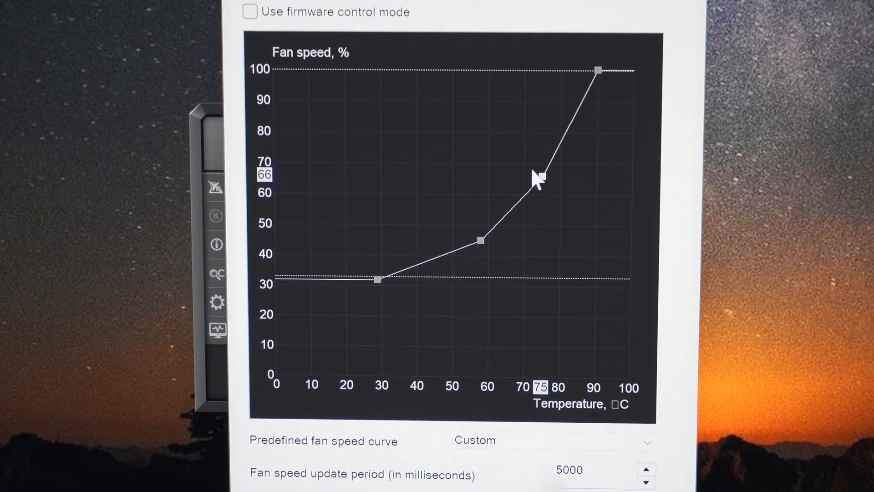
scroll(down, 3)
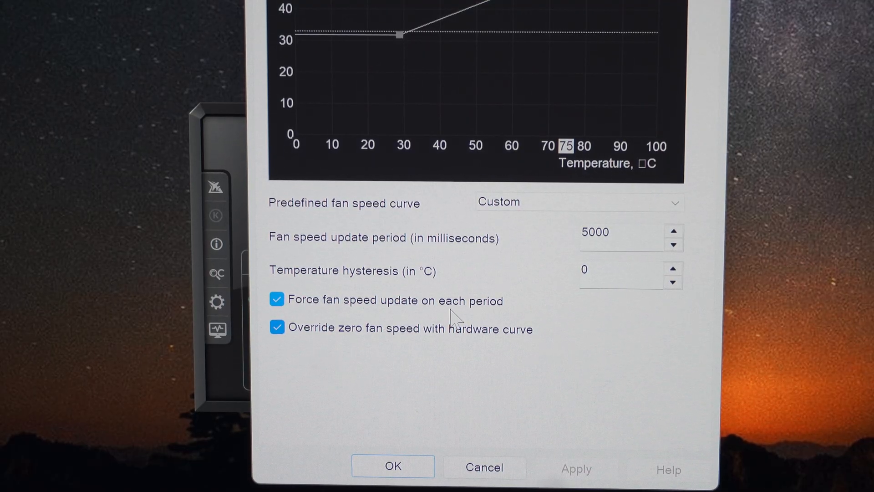
mouse_move(349, 346)
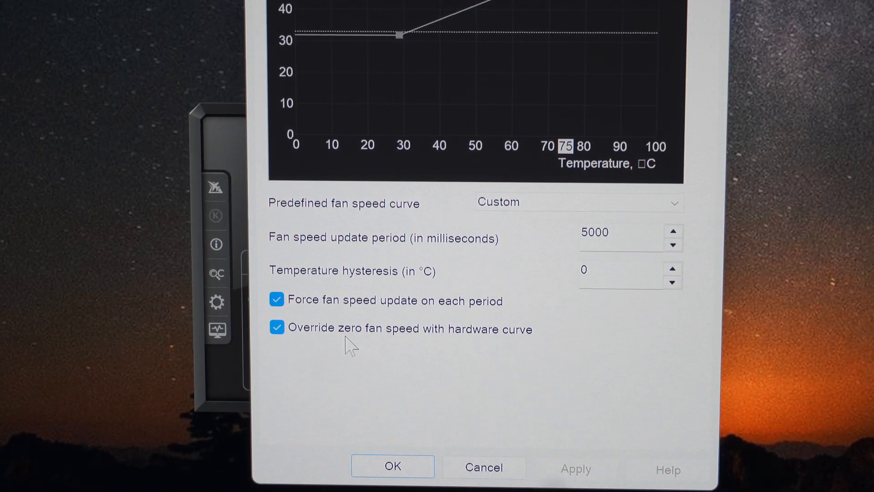
mouse_move(502, 356)
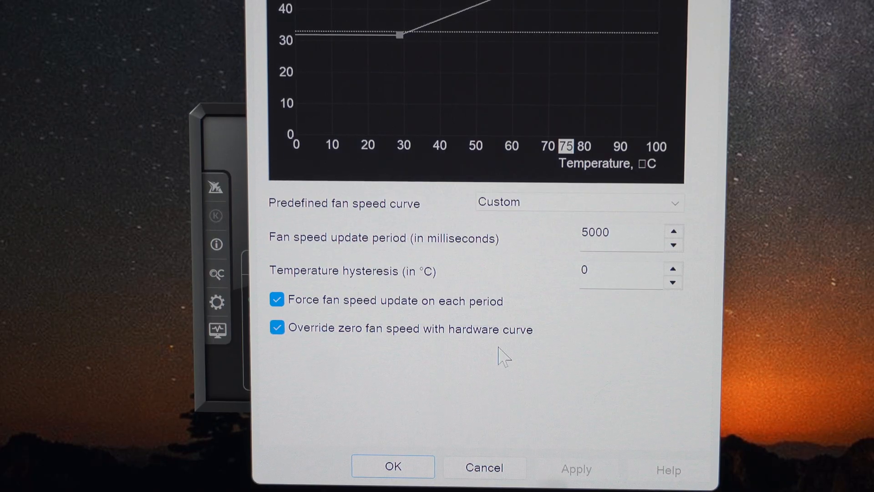
mouse_move(390, 356)
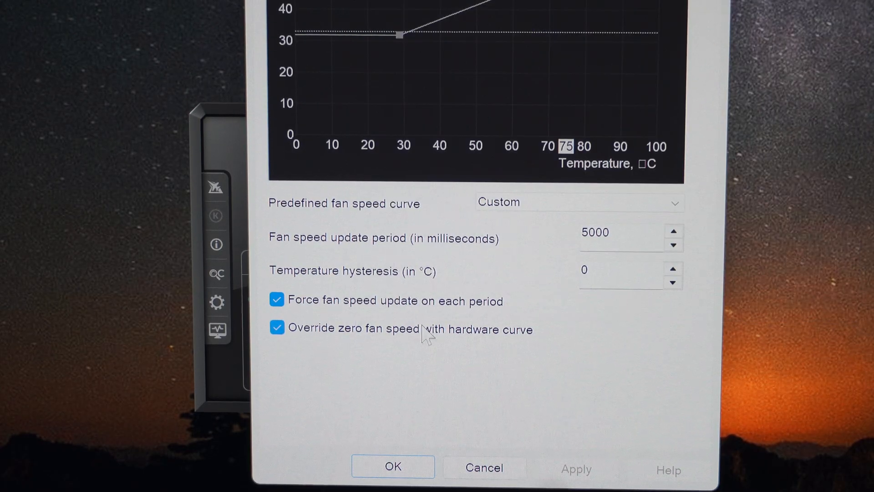
mouse_move(490, 365)
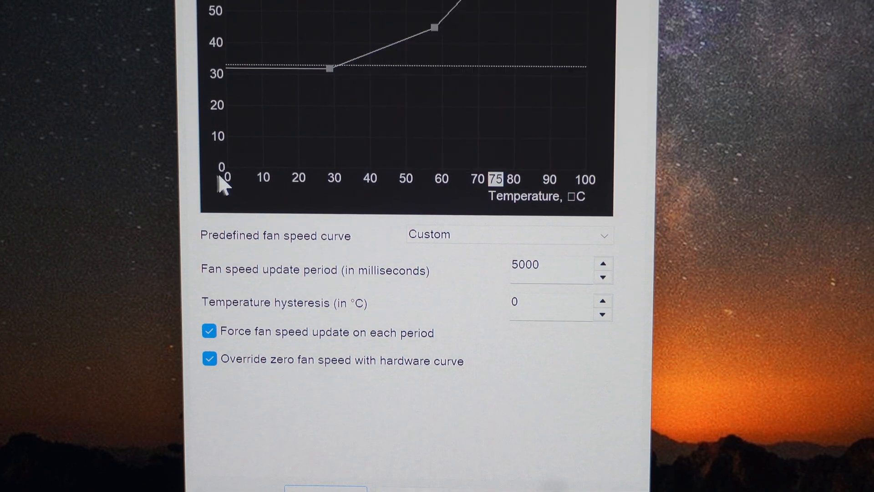
mouse_move(373, 179)
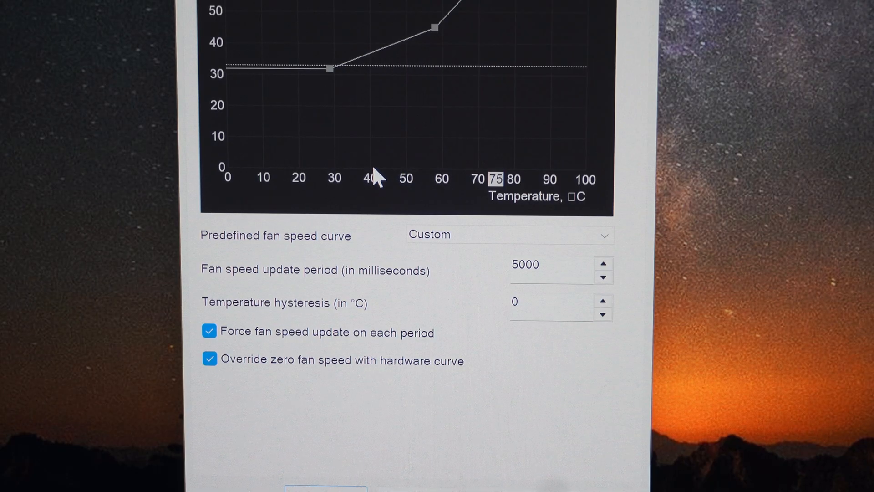
mouse_move(410, 153)
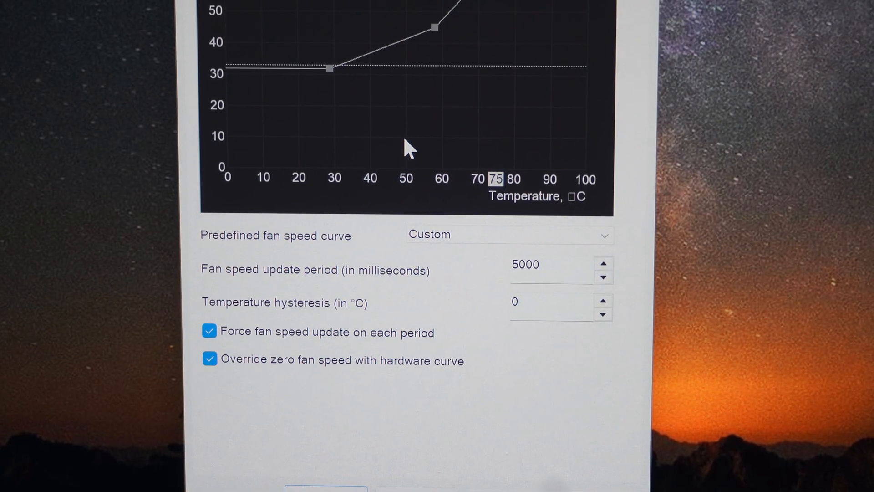
mouse_move(378, 198)
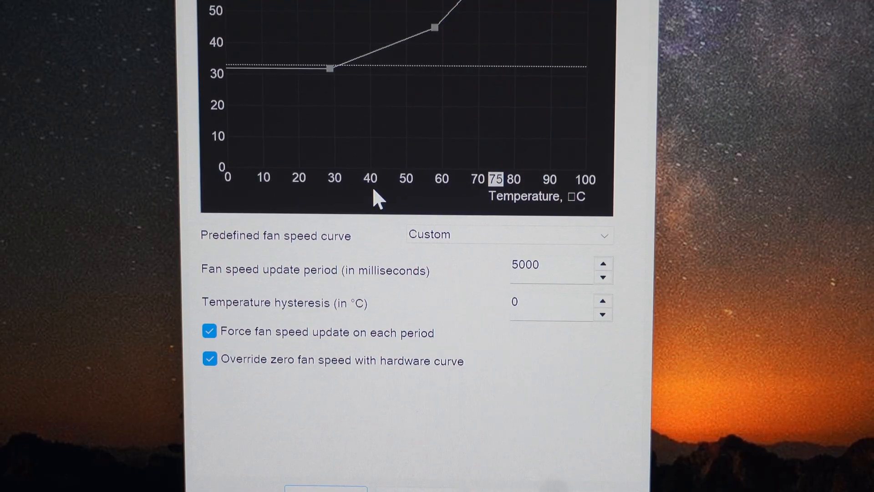
scroll(up, 3)
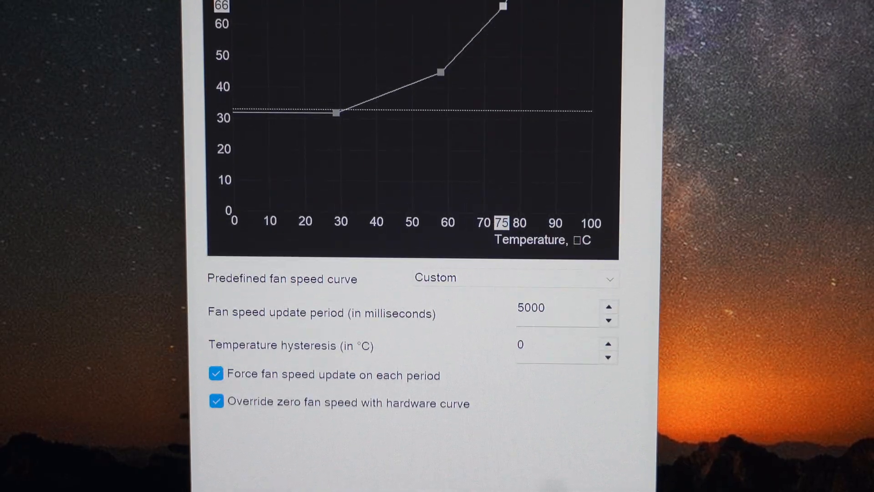
scroll(up, 3)
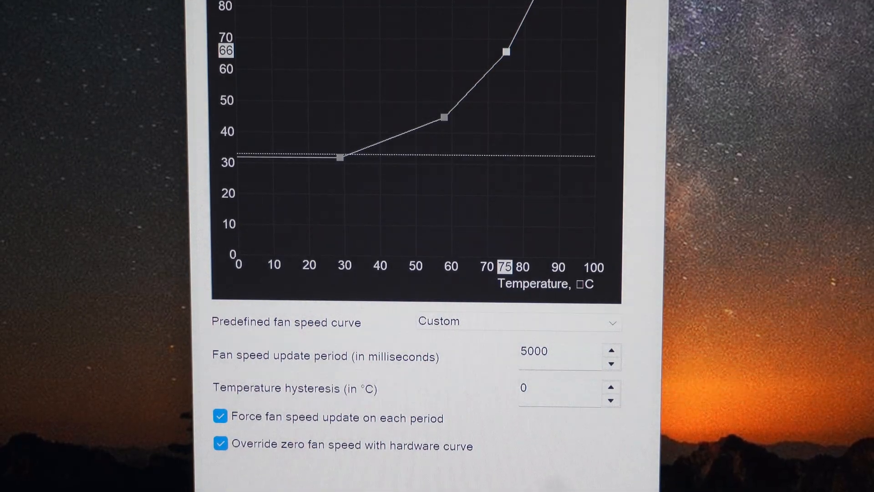